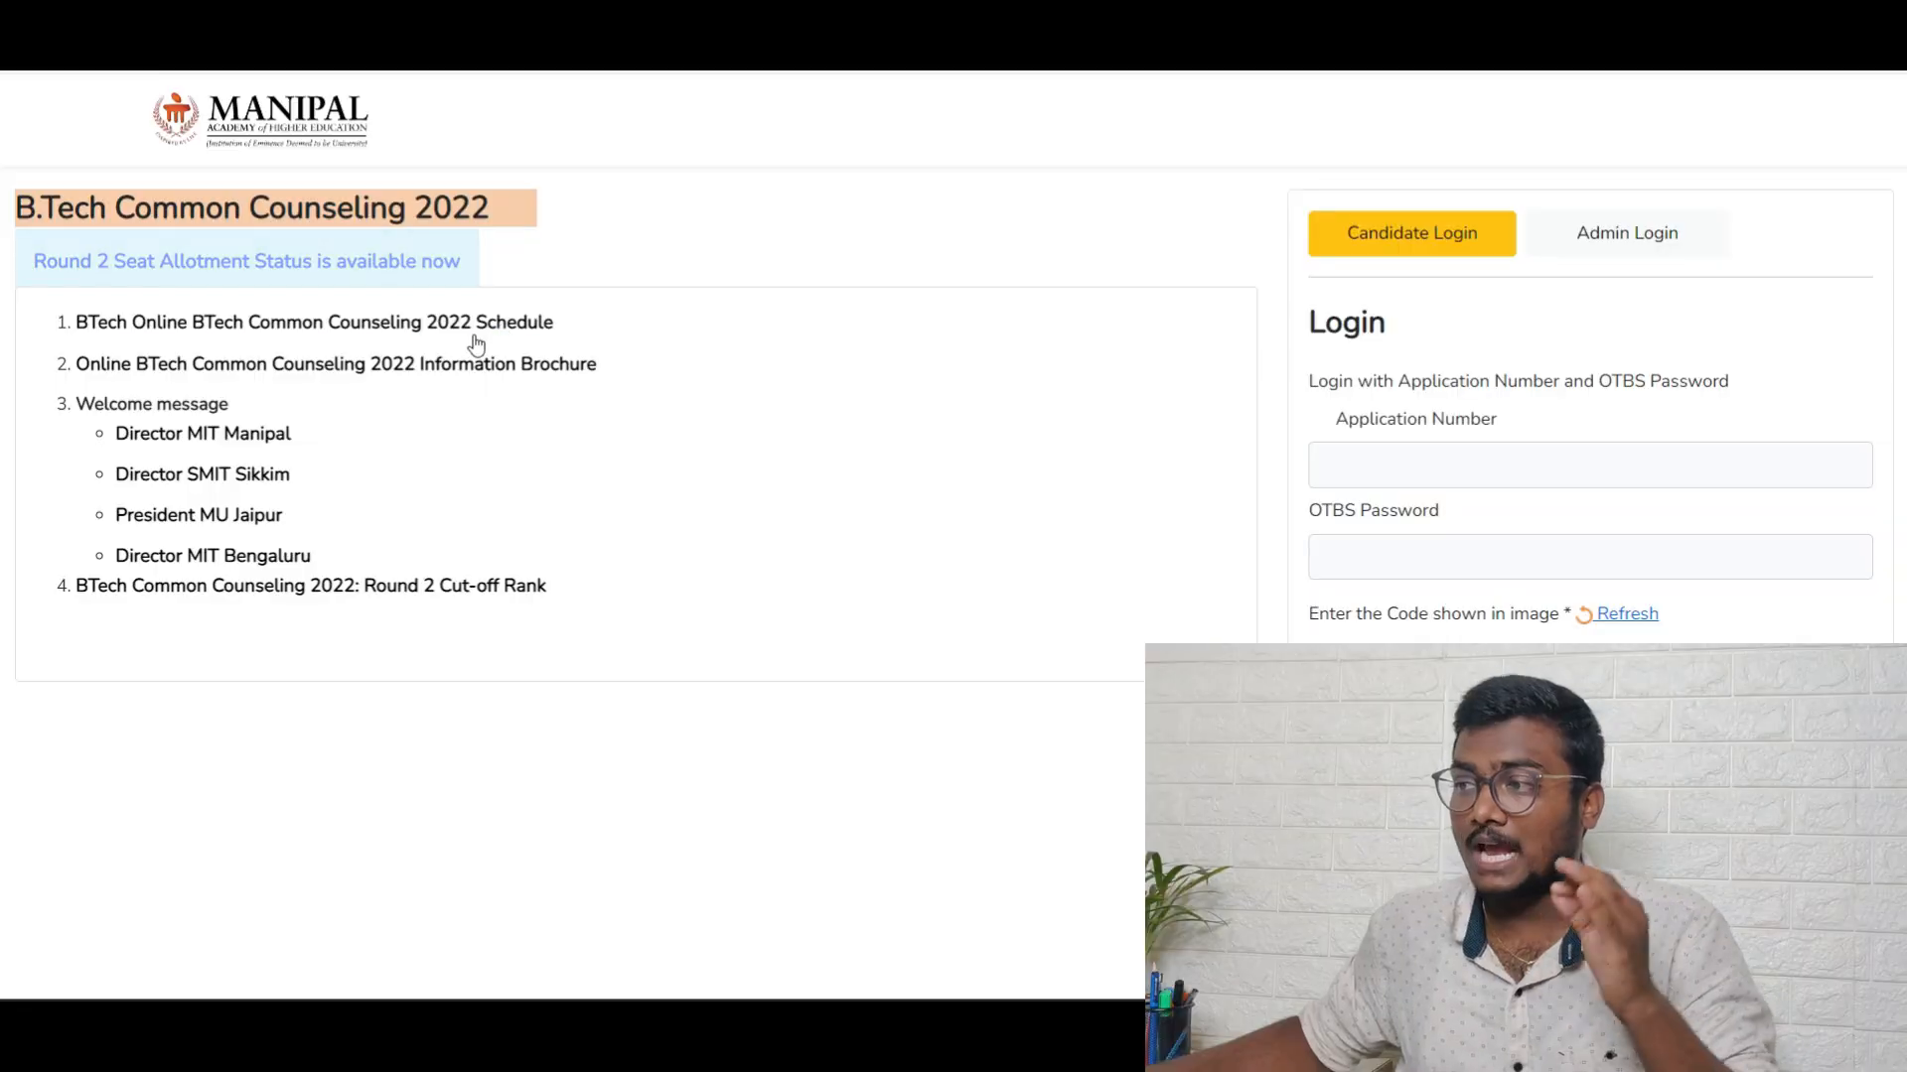
{"action": "mouse_move", "coordinate": [468, 347]}
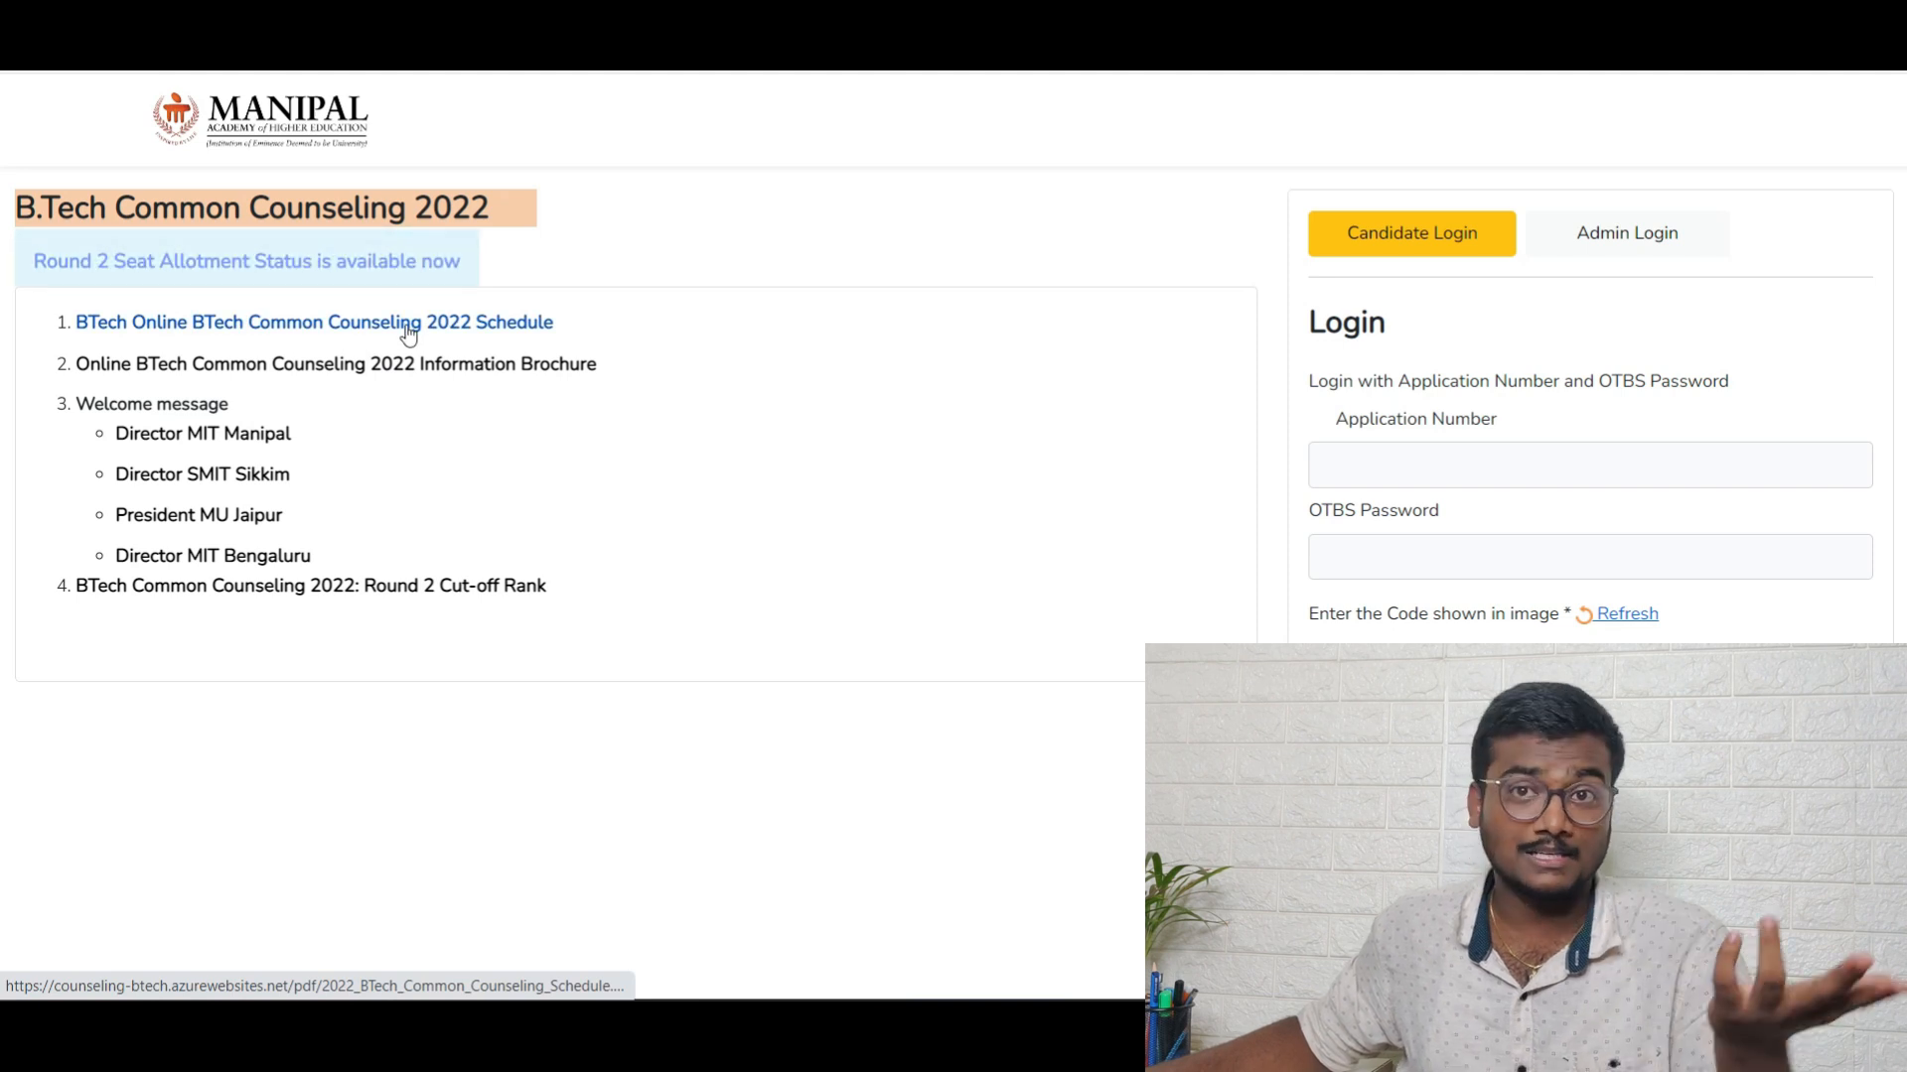
Open the 'BTech Online BTech Common Counseling 2022 Schedule' PDF listing round-wise dates
{"action": "left_click", "coordinate": [314, 322]}
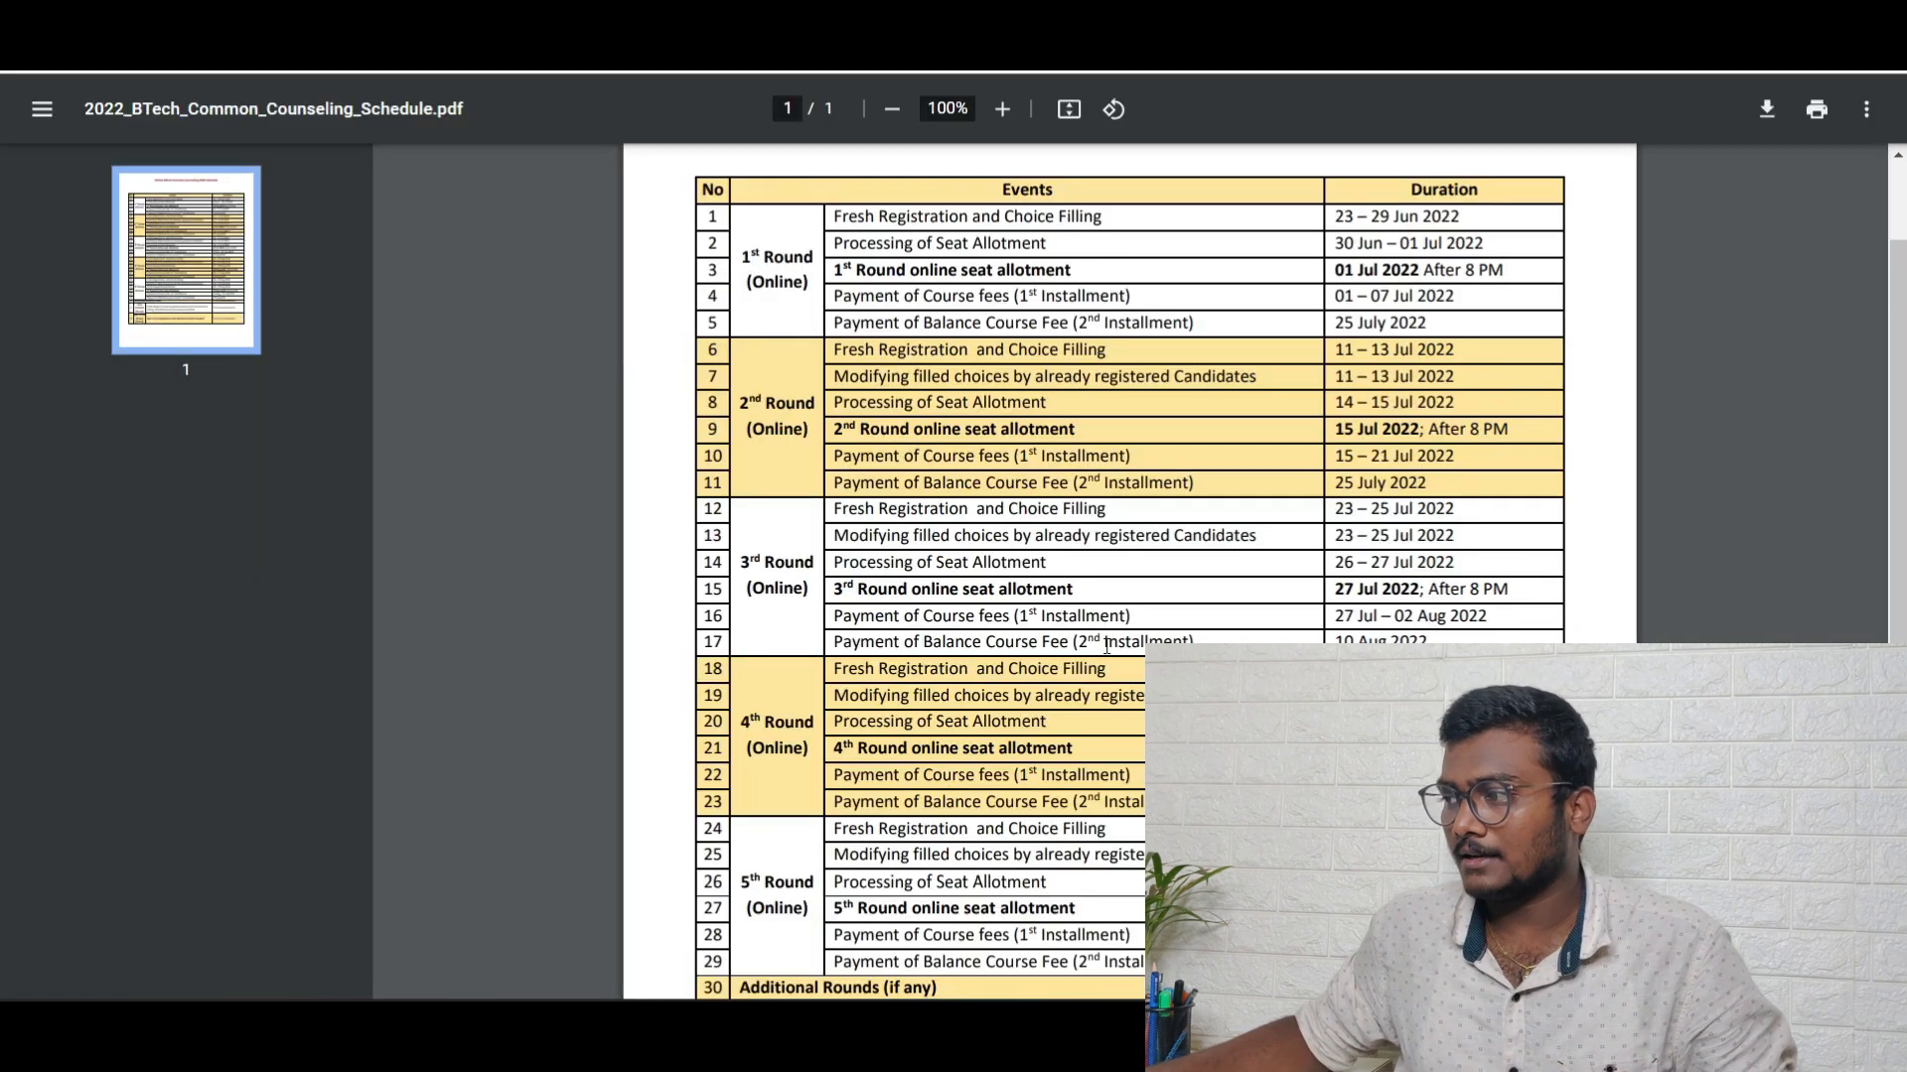